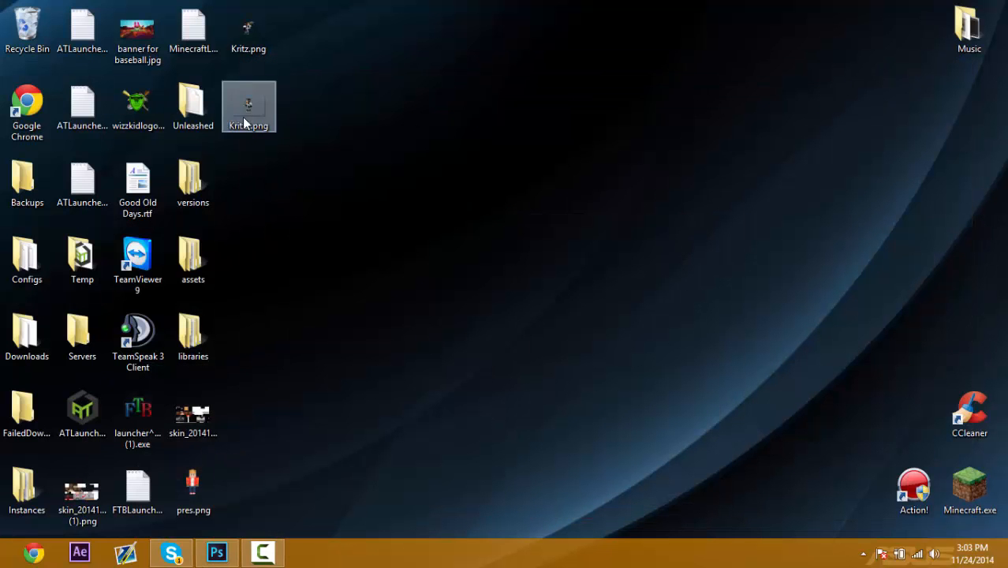
# Bring the Kritz skin into YouTube Background, shrink it to a small figure and centre it.
pyautogui.click(216, 553)
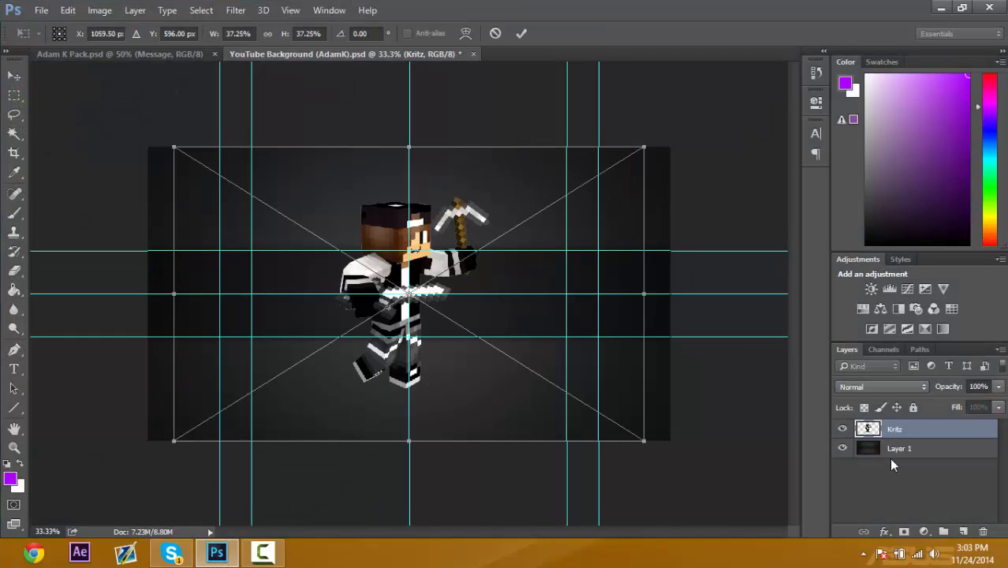
pyautogui.moveTo(643, 148); pyautogui.dragTo(447, 195)
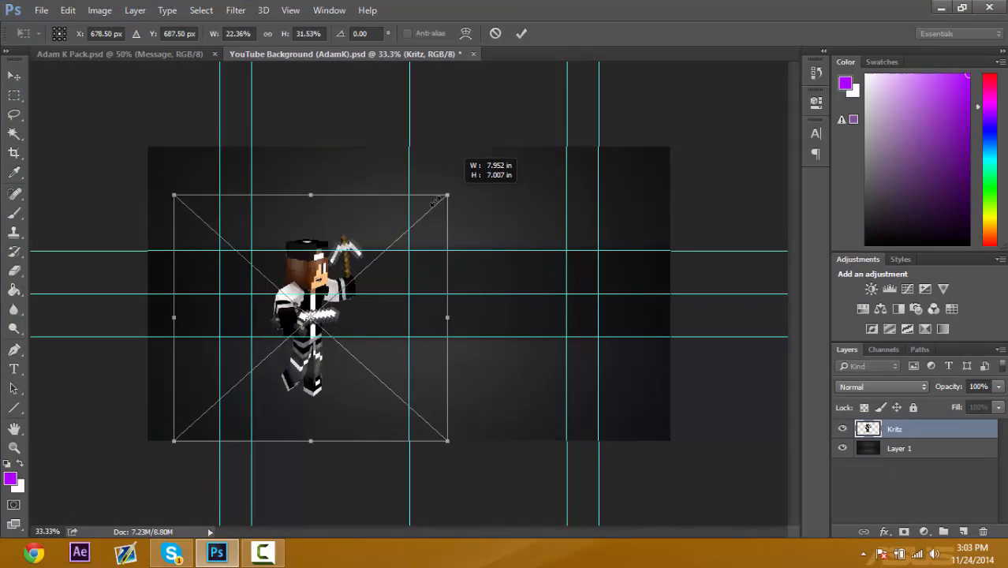
pyautogui.moveTo(447, 195); pyautogui.dragTo(479, 215)
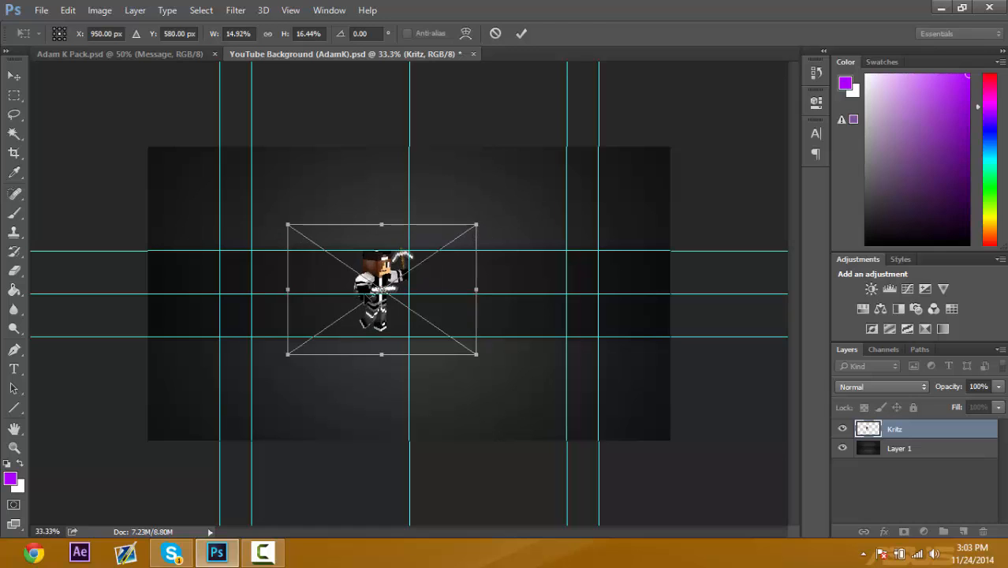
pyautogui.moveTo(381, 288); pyautogui.dragTo(383, 296)
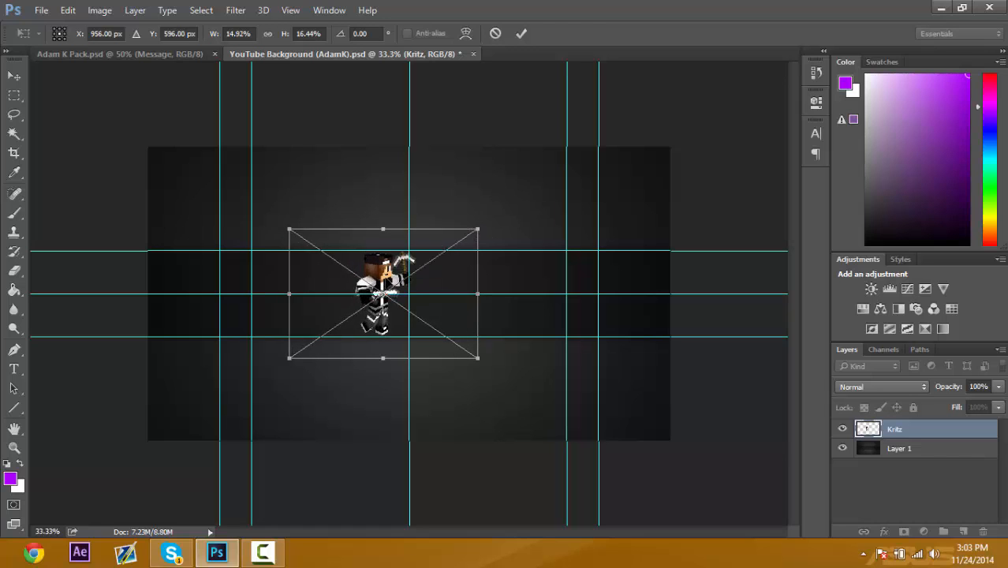
pyautogui.moveTo(382, 294); pyautogui.dragTo(432, 293)
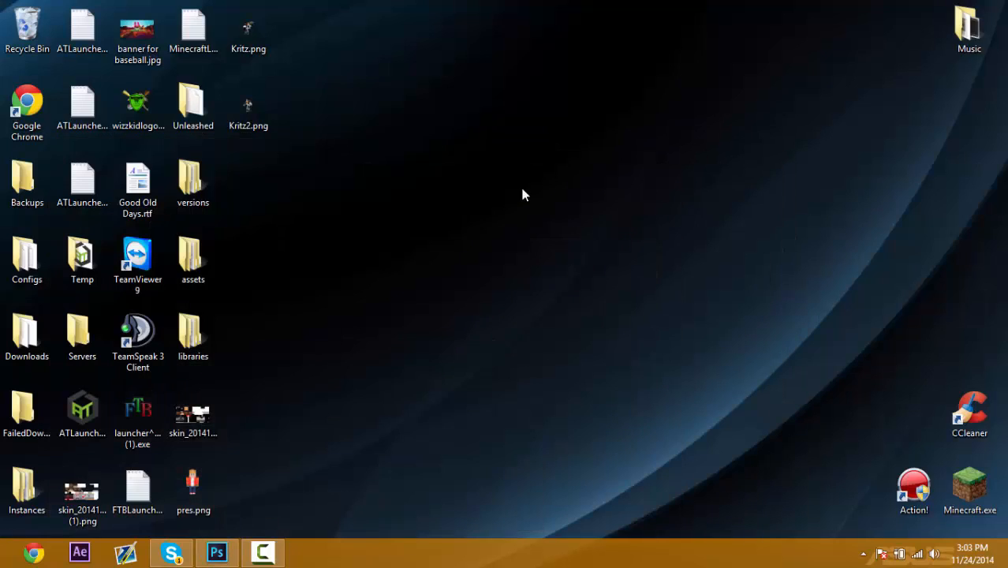
# Add Kritz2.png to the document, scaled down beside the Kritz skin.
pyautogui.click(216, 552)
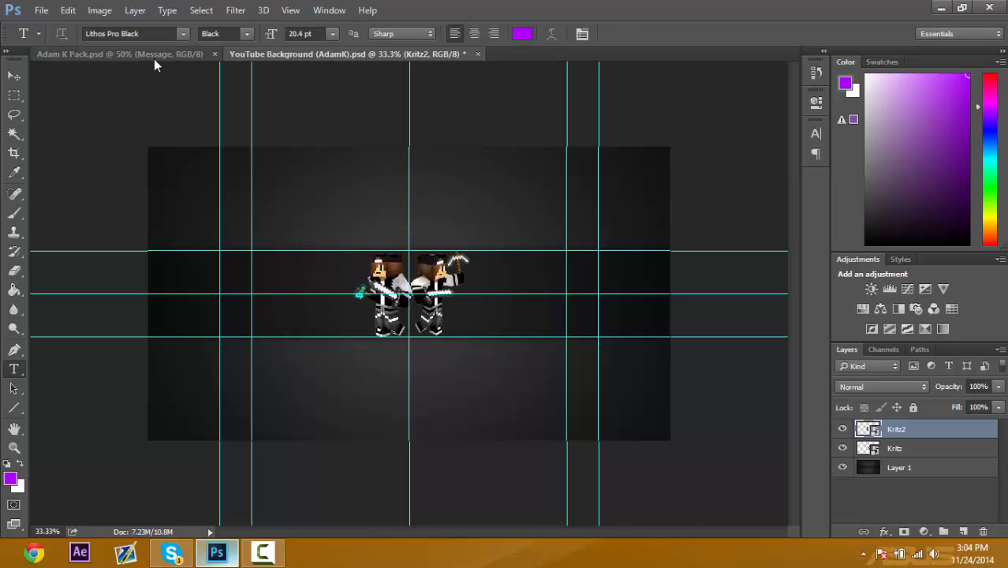
# Duplicate Adam K Pack's Colour Corrections group into YouTube Background and expand Minecraft Screenshots.
pyautogui.click(118, 54)
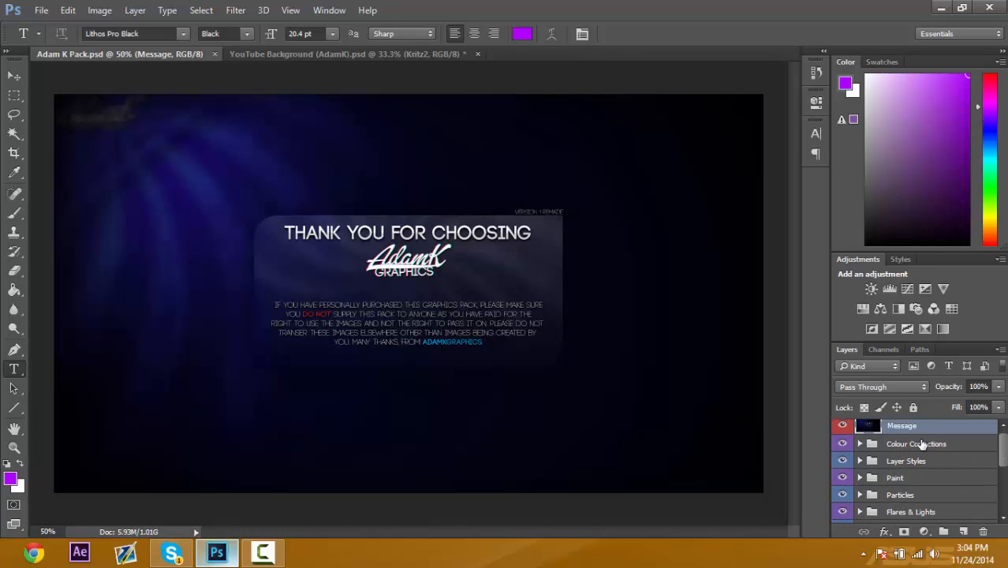
pyautogui.click(500, 222)
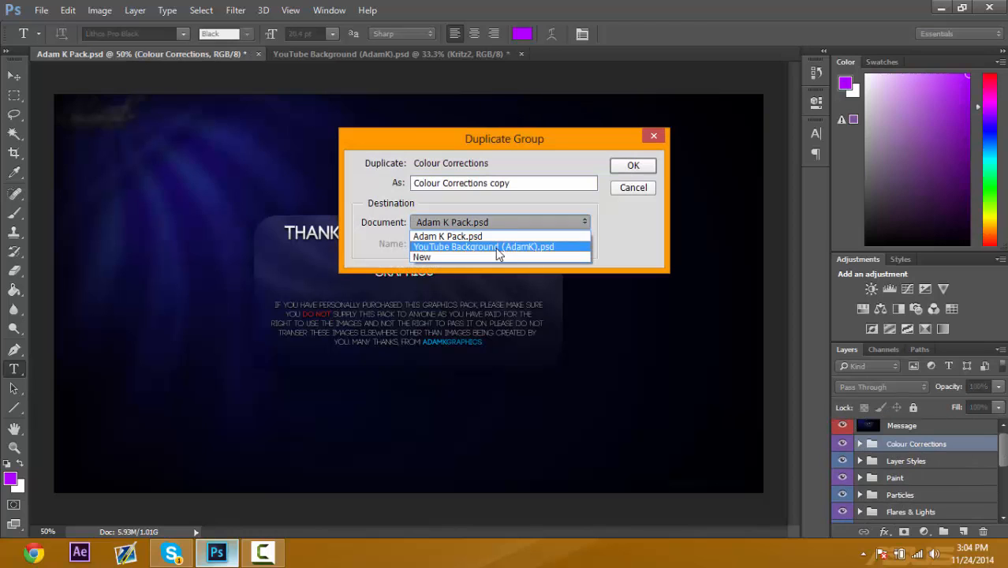
pyautogui.click(632, 165)
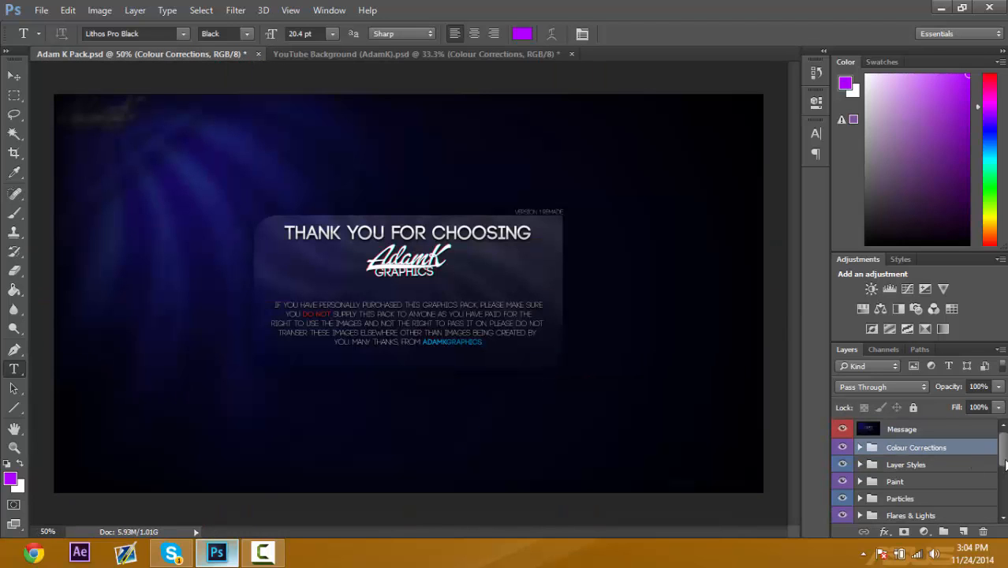
pyautogui.scroll(-3)
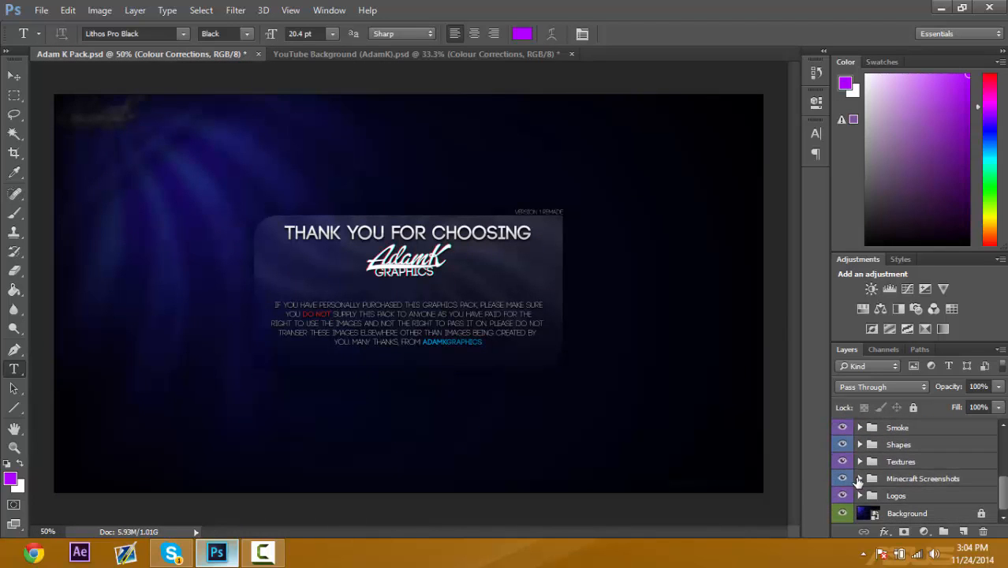
pyautogui.scroll(-3)
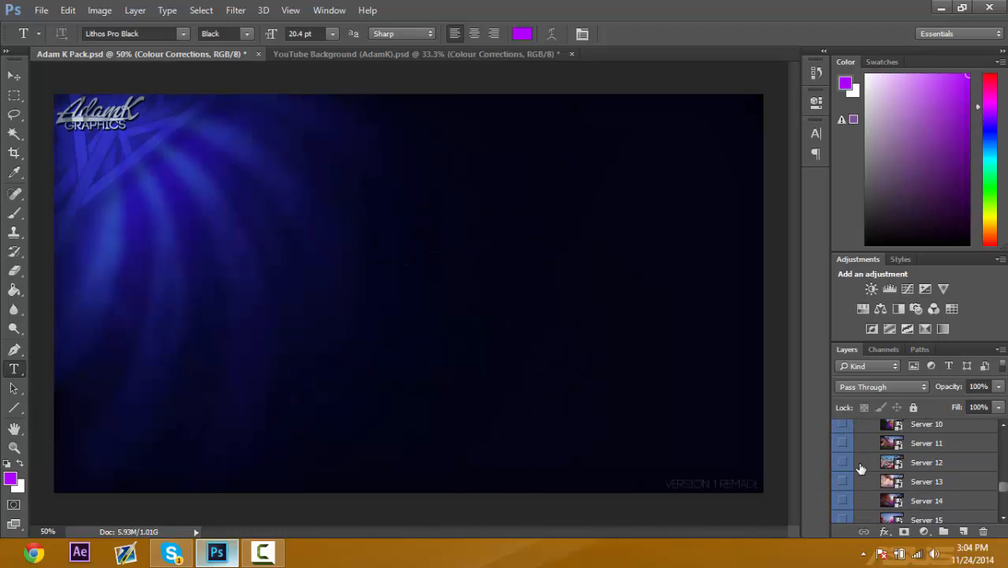
# Copy the Server 12 screenshot into YouTube Background, make it visible and place it below the skins.
pyautogui.click(843, 443)
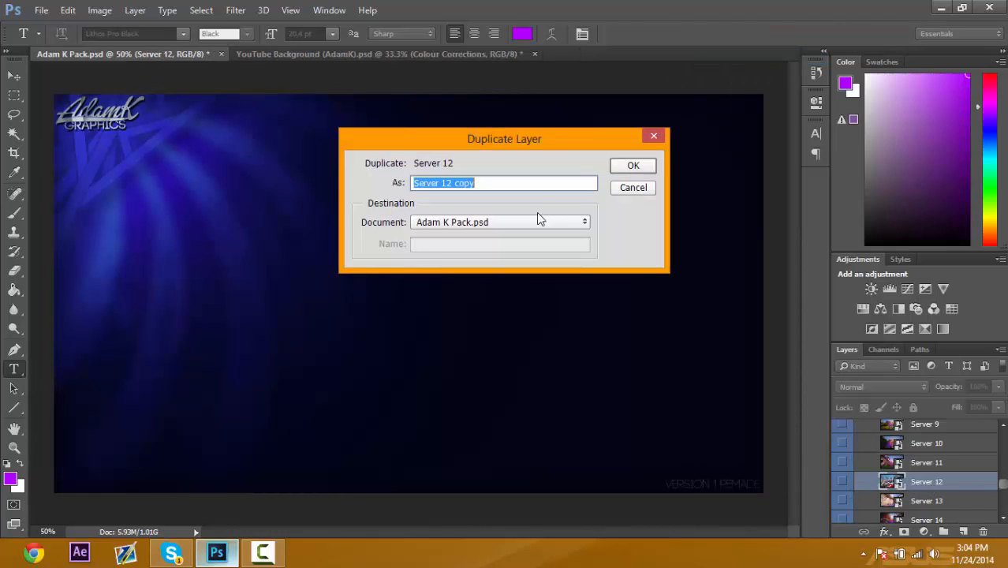
pyautogui.click(633, 165)
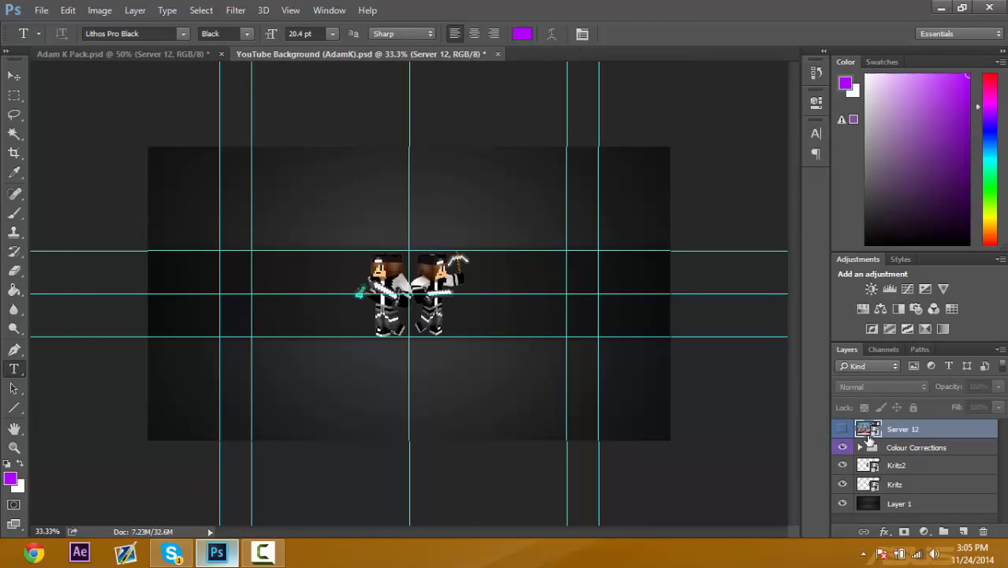
pyautogui.click(843, 428)
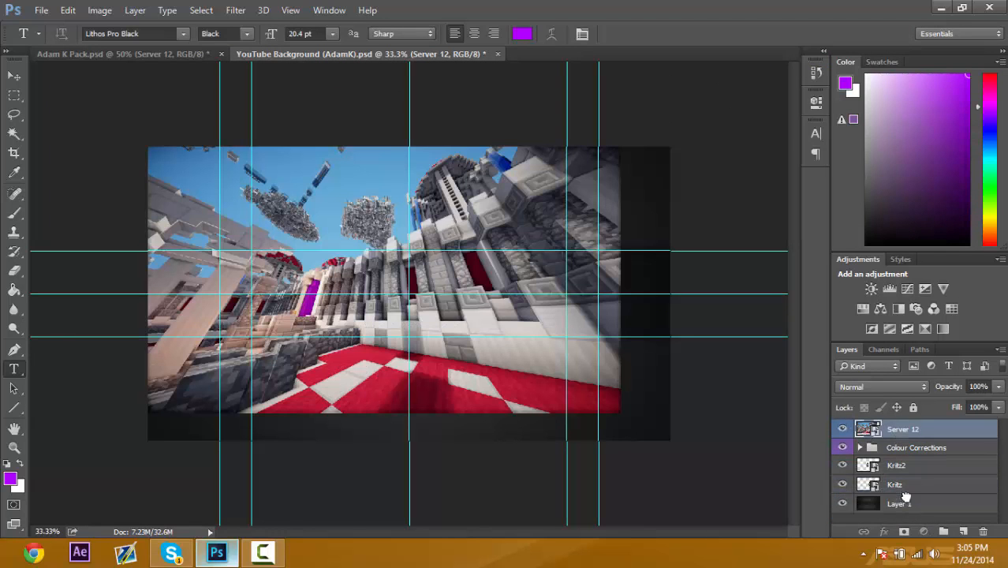
pyautogui.click(902, 485)
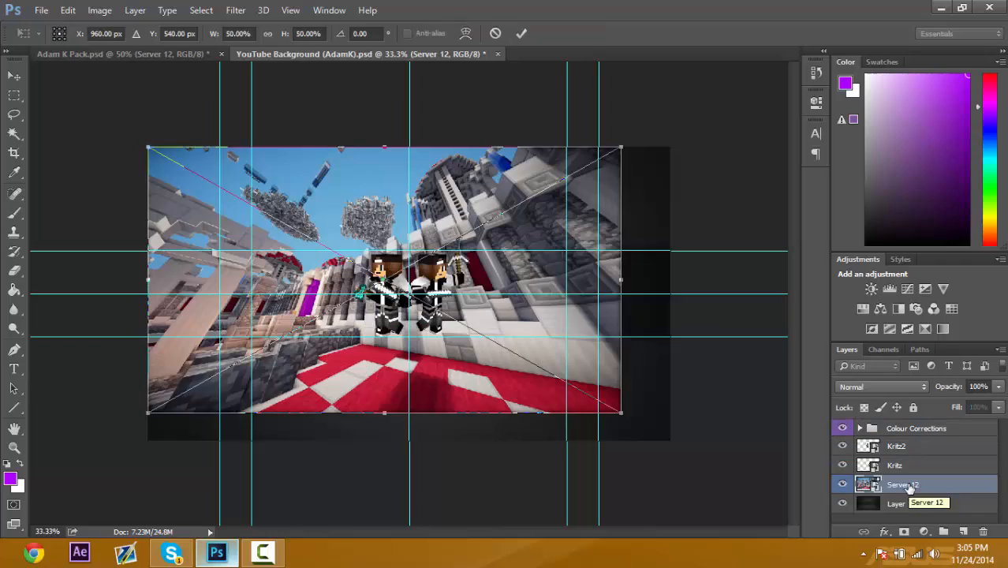
# Stretch the Server 12 screenshot to fill the canvas and start a new text layer.
pyautogui.moveTo(619, 413); pyautogui.dragTo(710, 471)
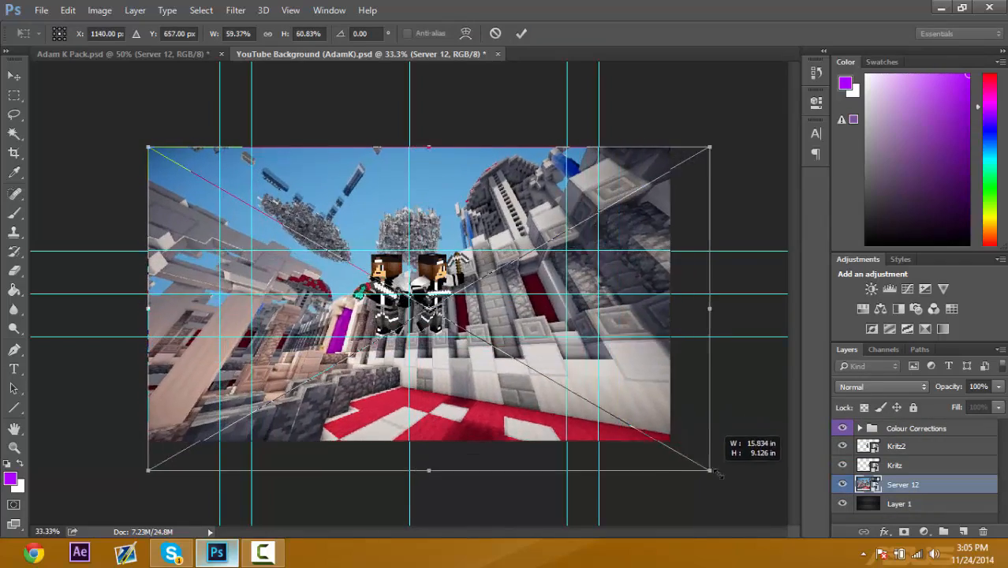
pyautogui.moveTo(714, 471); pyautogui.dragTo(740, 465)
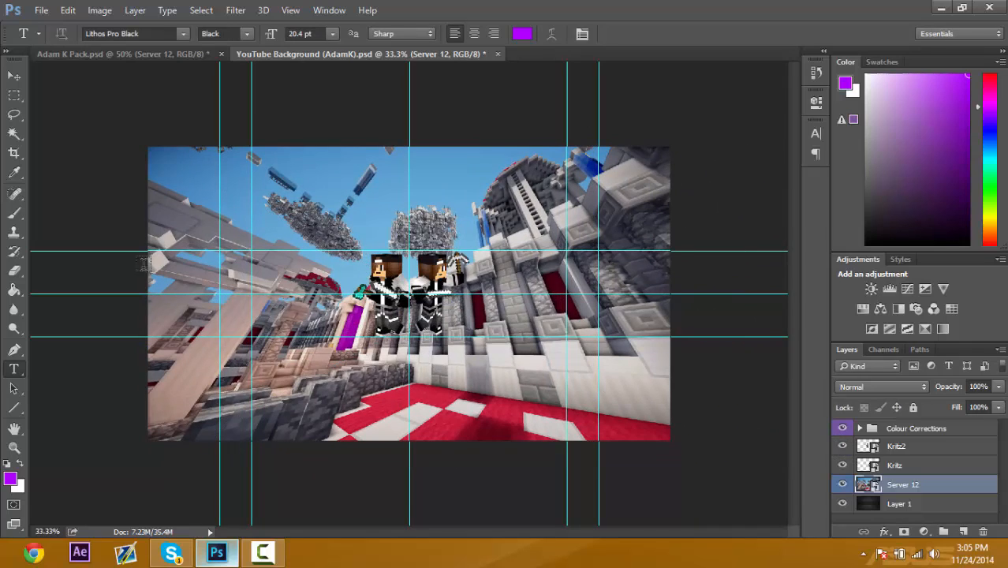
pyautogui.click(145, 263)
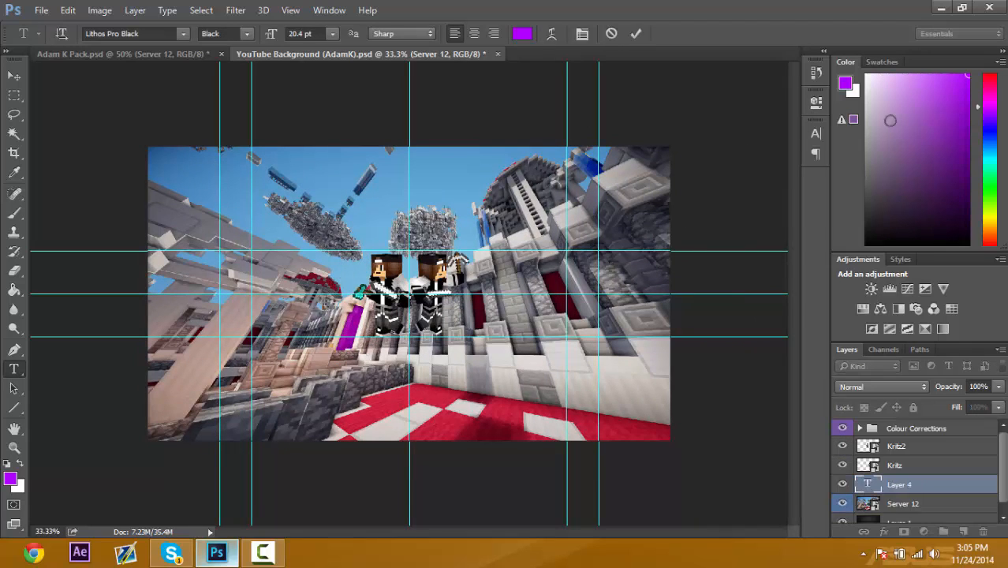
# Type DAVID and set it in purple Defused Extended Bold.
pyautogui.write('DAVID')
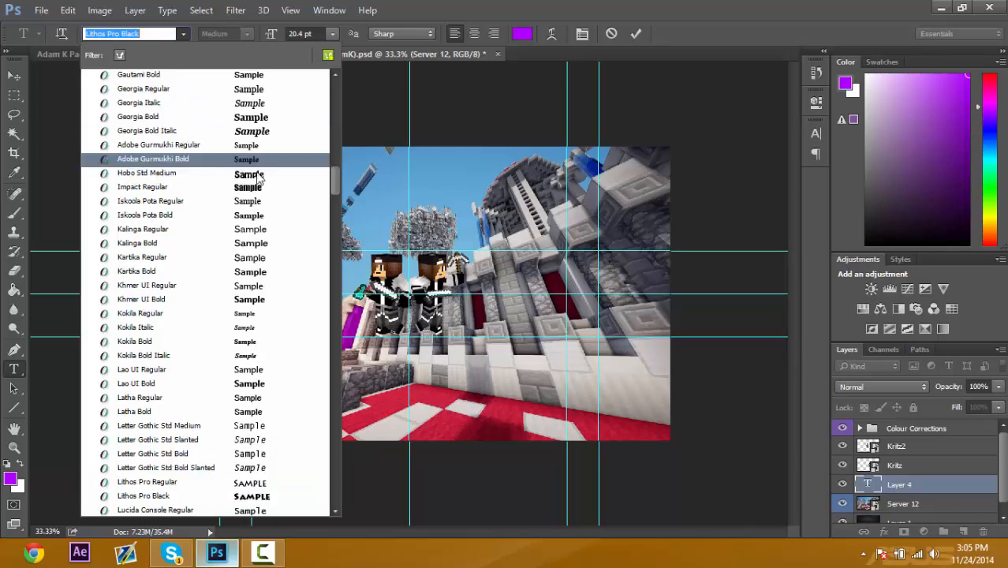
pyautogui.scroll(3)
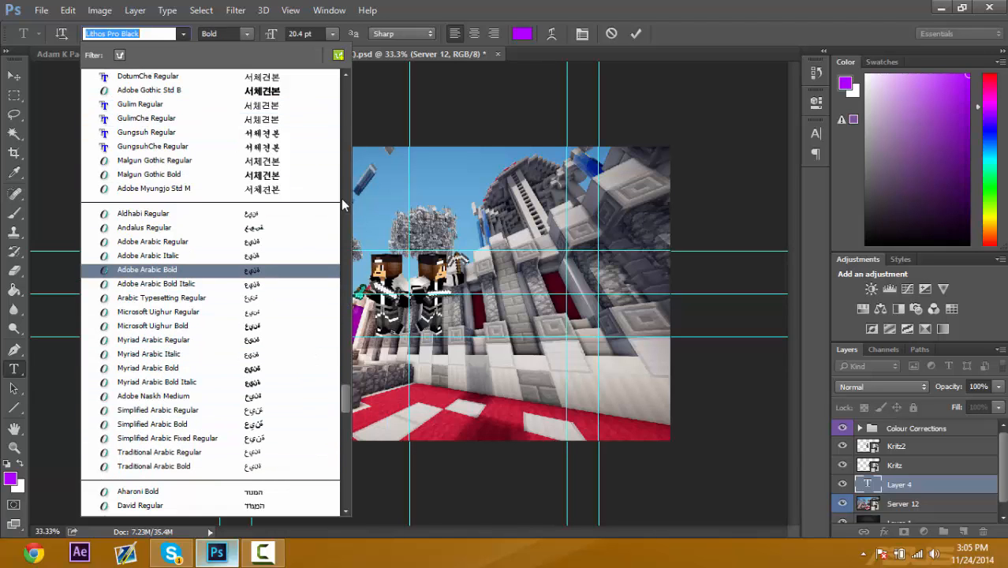
pyautogui.scroll(-3)
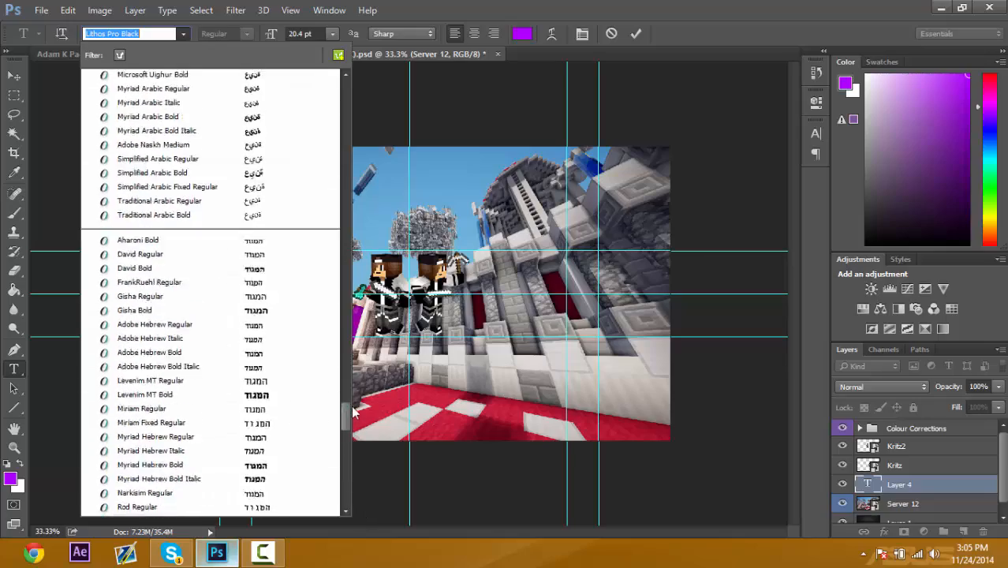
pyautogui.scroll(3)
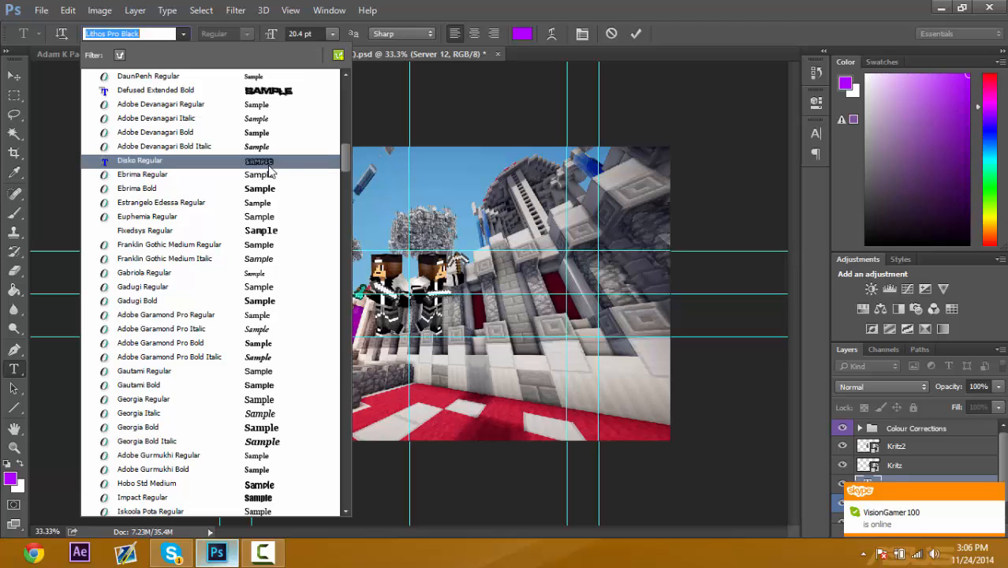
pyautogui.scroll(3)
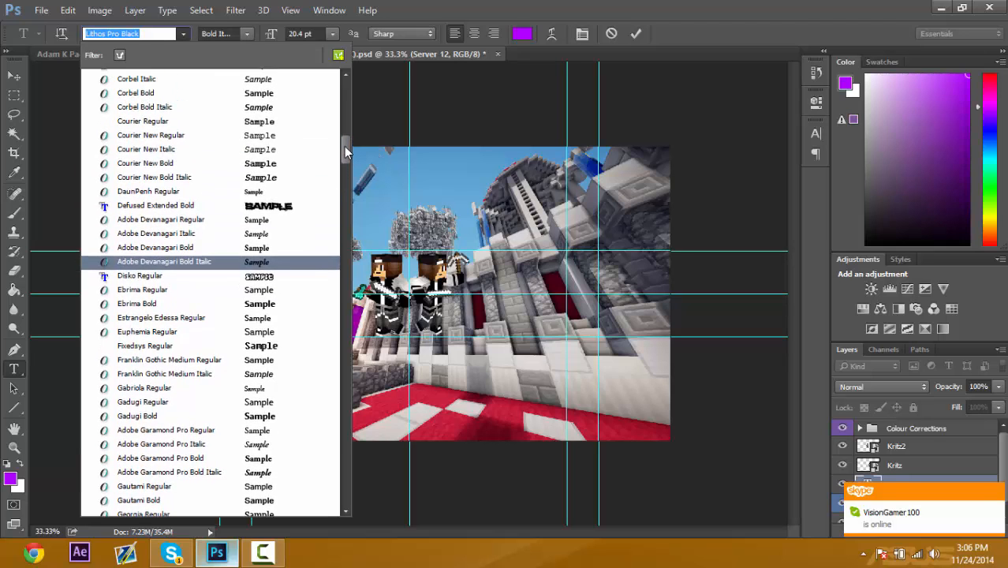
pyautogui.click(155, 206)
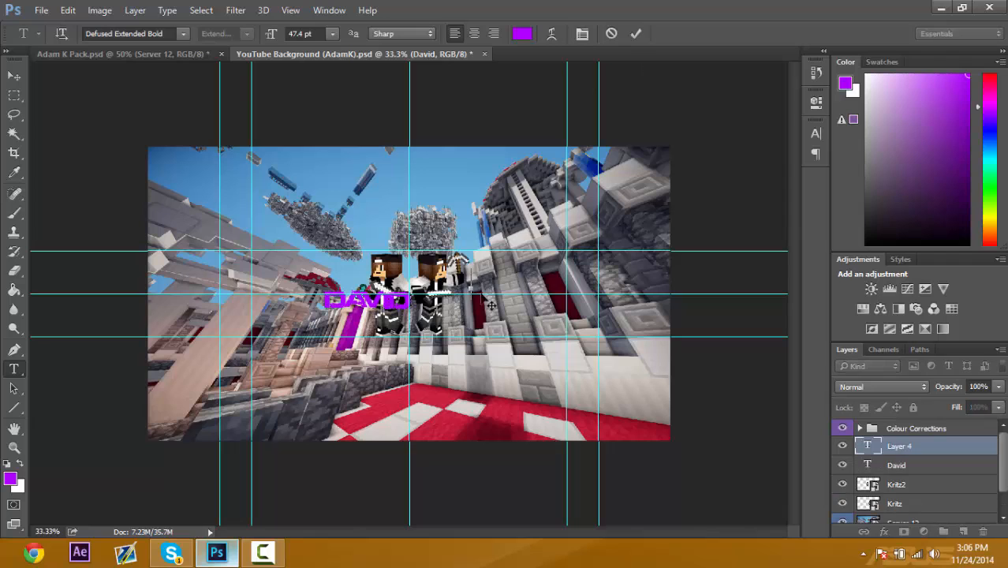
# Add red BRO text beside DAVID and cyan 27 beneath it.
pyautogui.click(991, 142)
pyautogui.write('BRO')
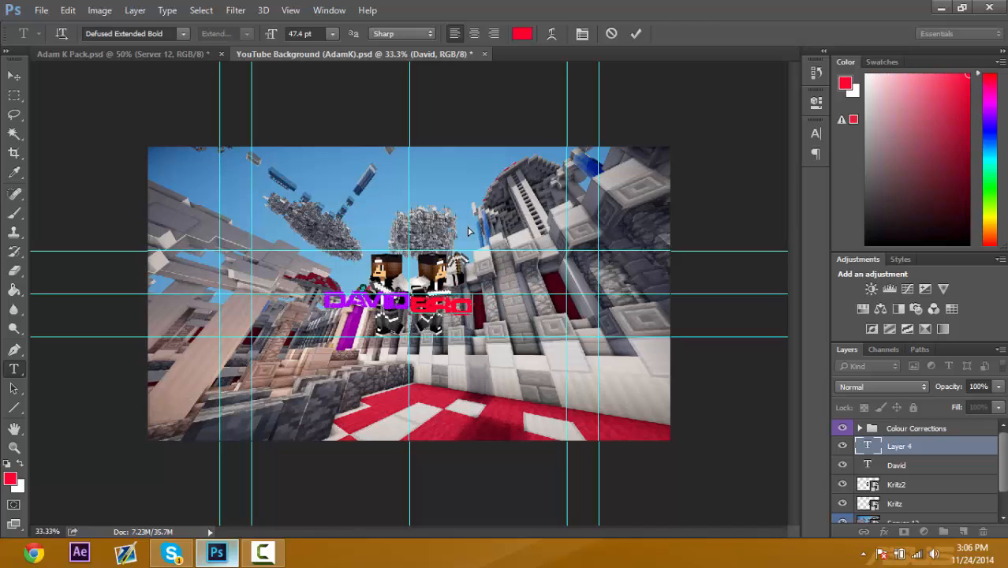
pyautogui.moveTo(450, 231)
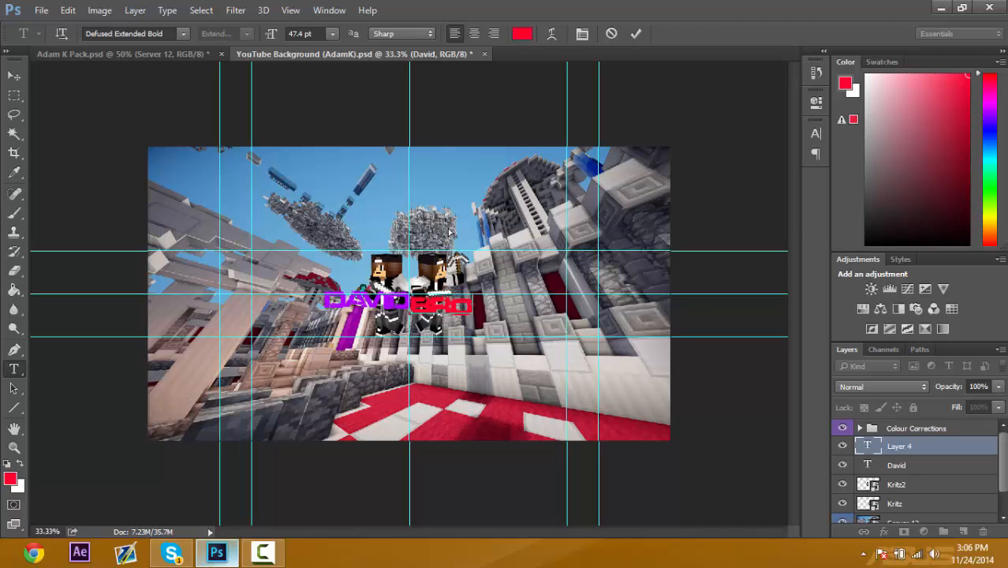
pyautogui.click(637, 33)
pyautogui.write('27')
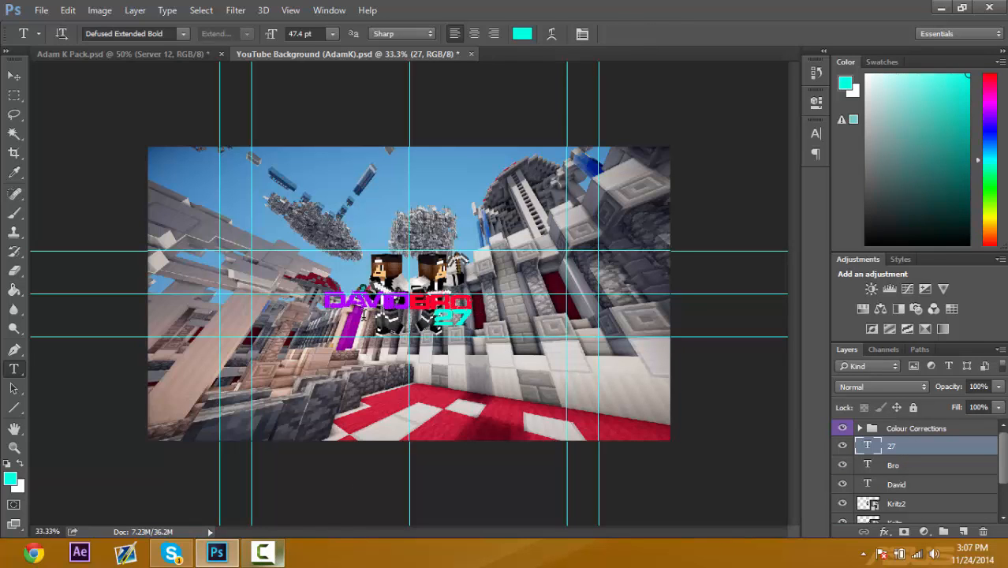
# Expand Colour Corrections and switch on its colour and warm adjustment groups.
pyautogui.click(872, 428)
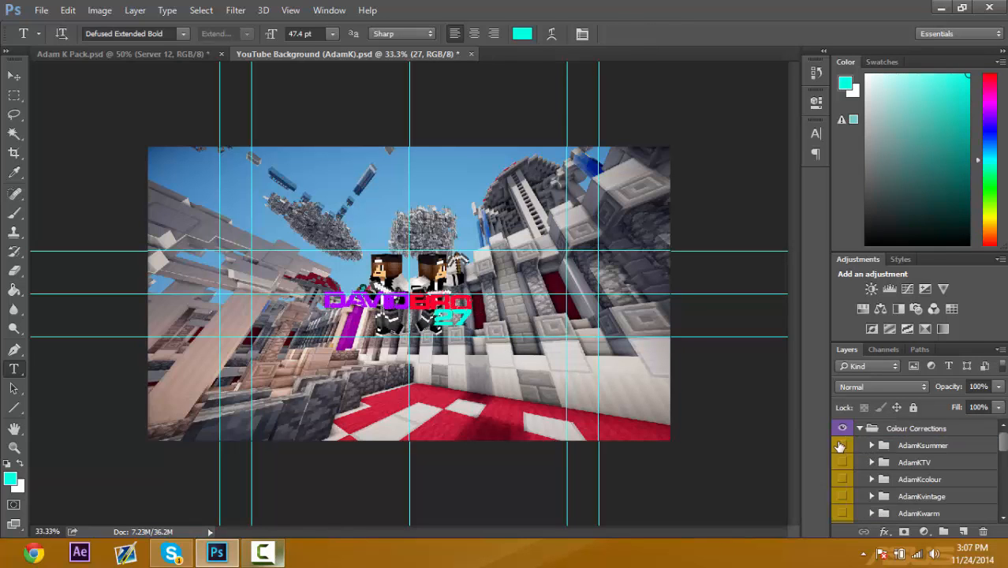
pyautogui.click(843, 480)
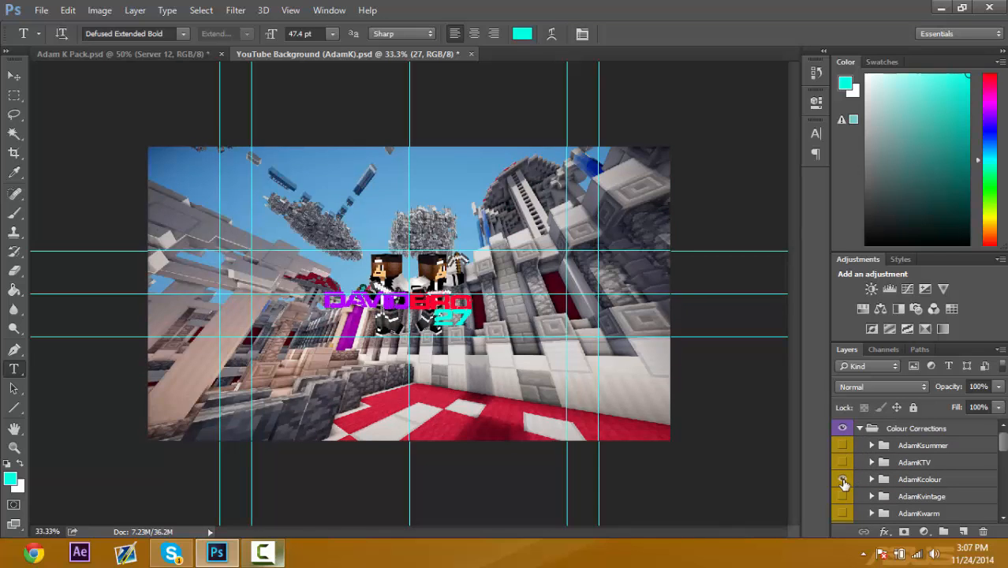
pyautogui.click(843, 479)
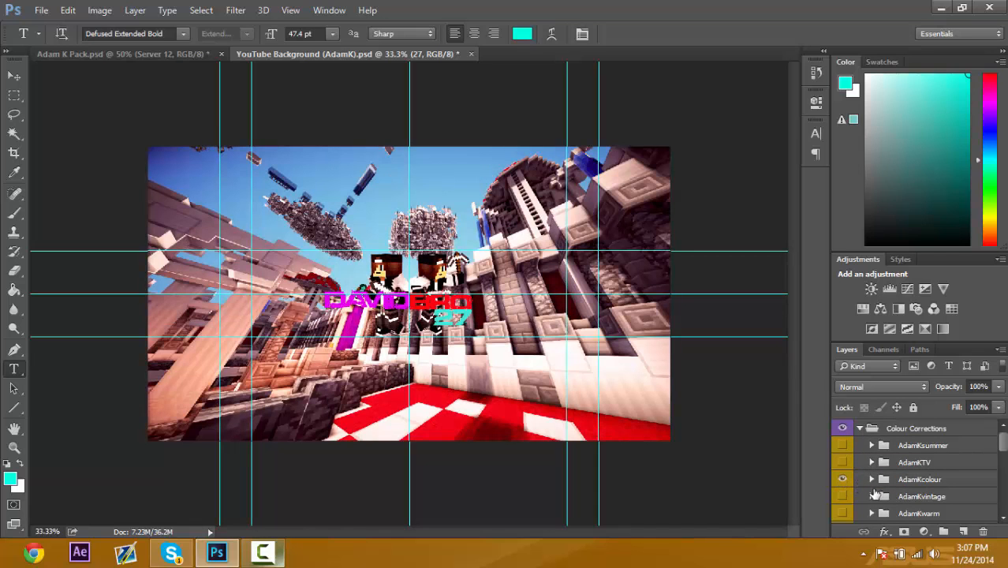
pyautogui.click(843, 514)
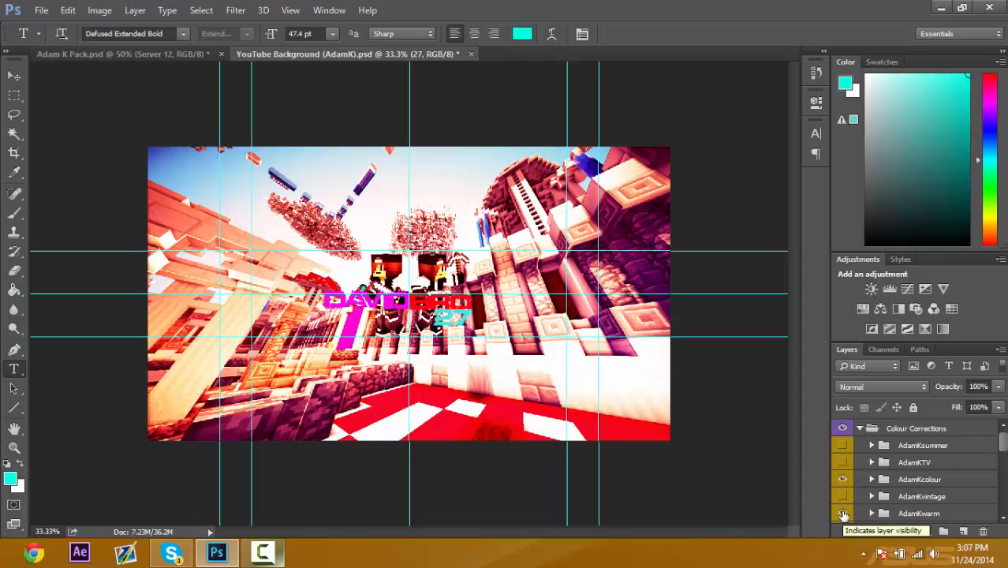
pyautogui.click(842, 513)
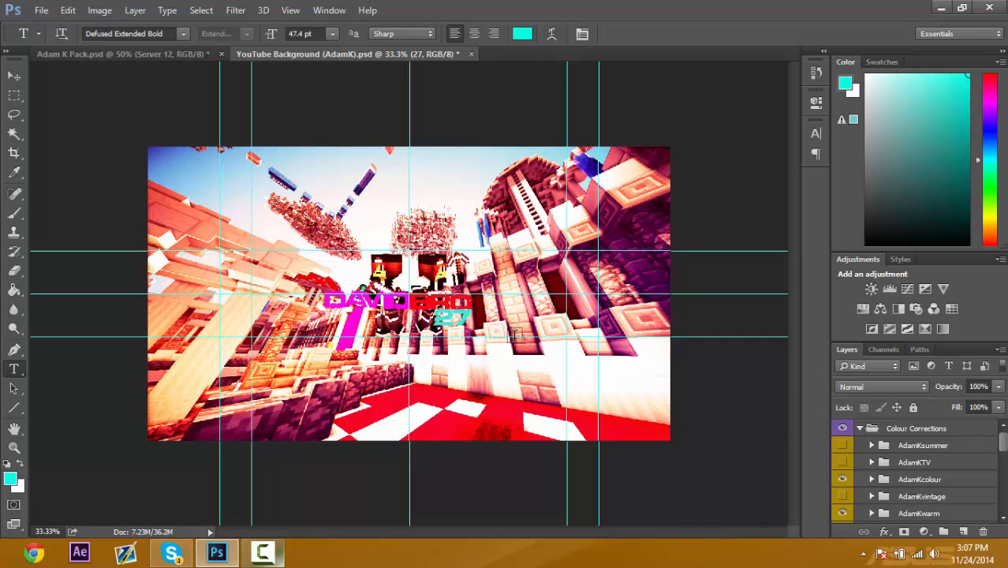
pyautogui.click(862, 428)
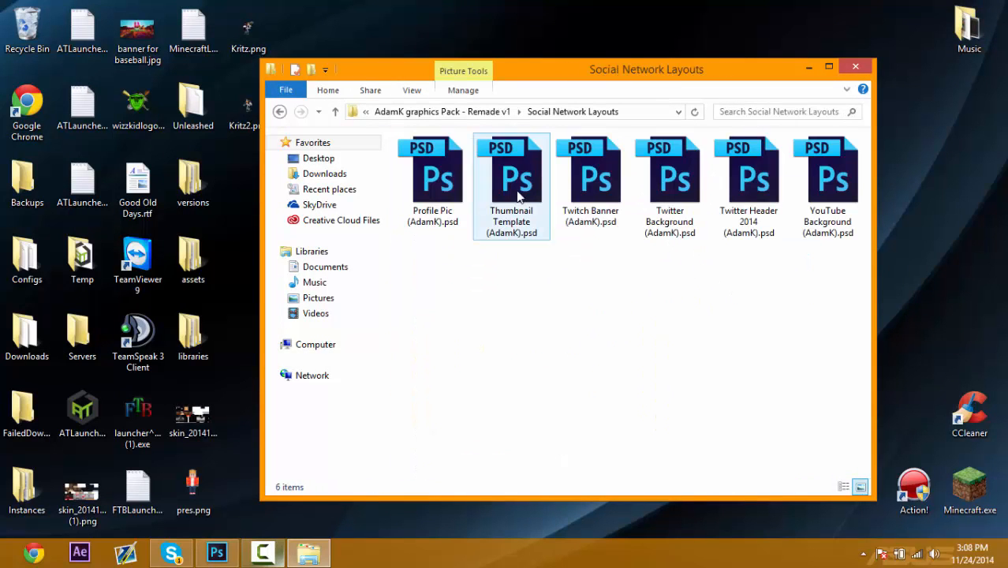
pyautogui.moveTo(827, 174)
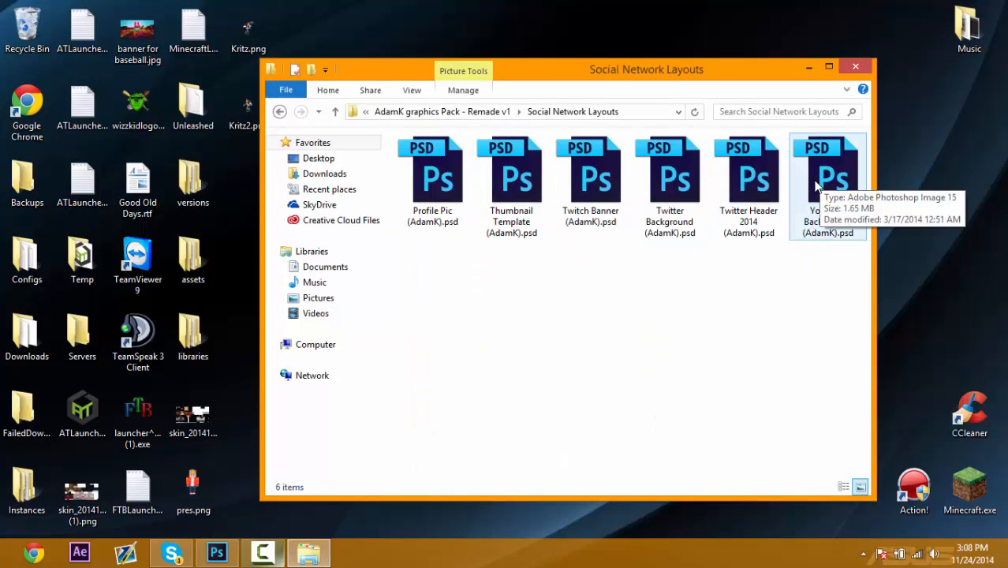
pyautogui.moveTo(787, 109)
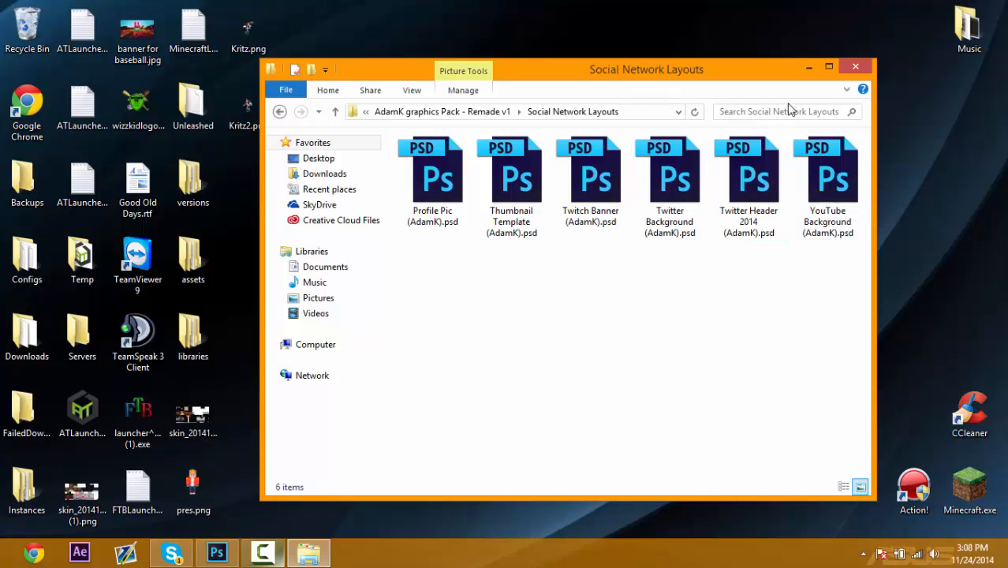
# Select the Thumbnail Template PSD in the Social Network Layouts folder.
pyautogui.click(511, 173)
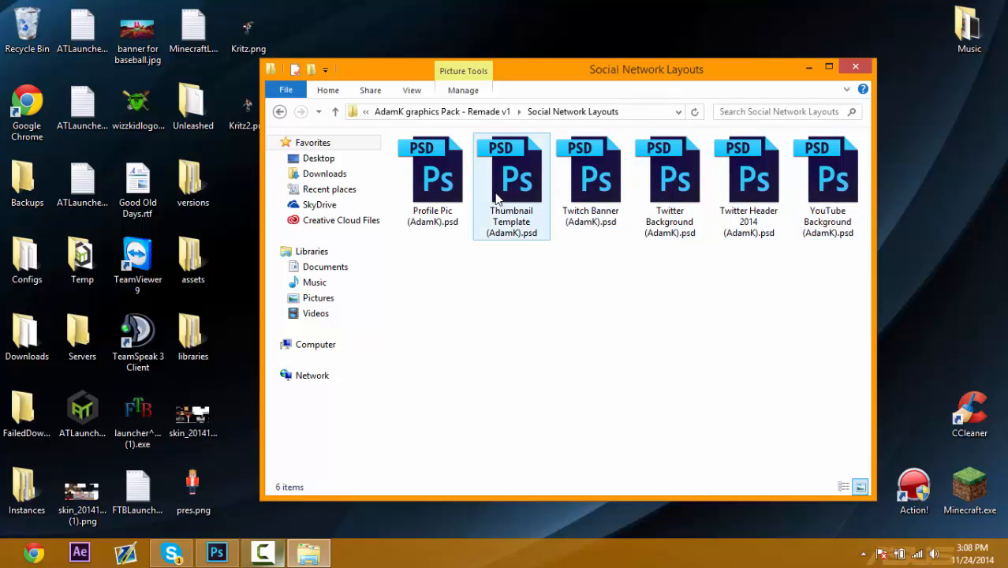